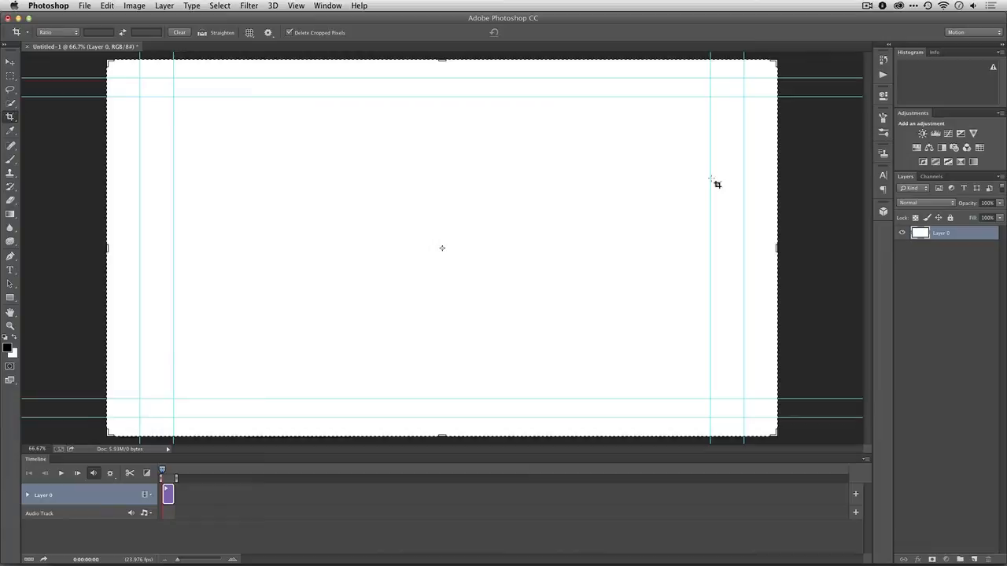
mouse_move(723, 191)
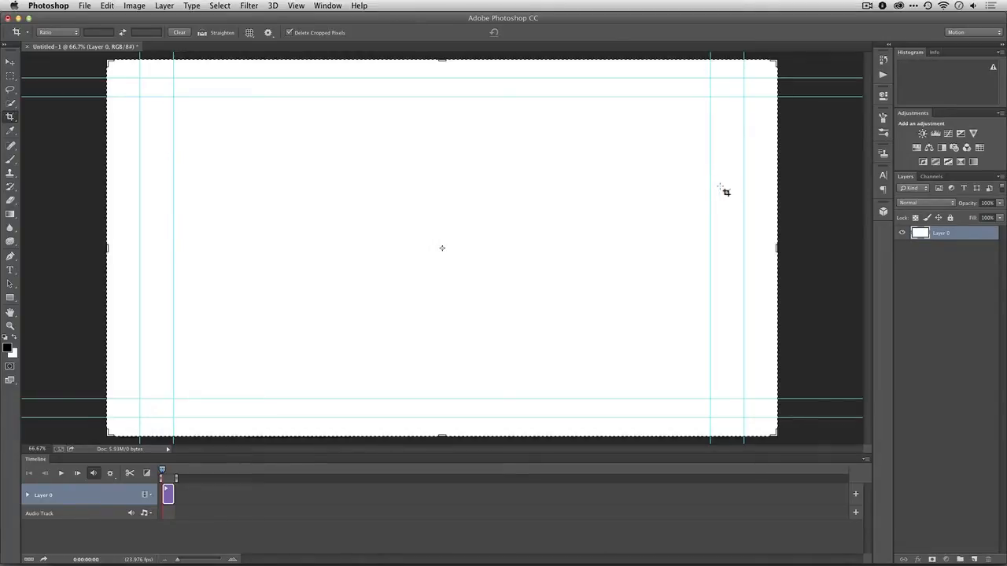
mouse_move(644, 160)
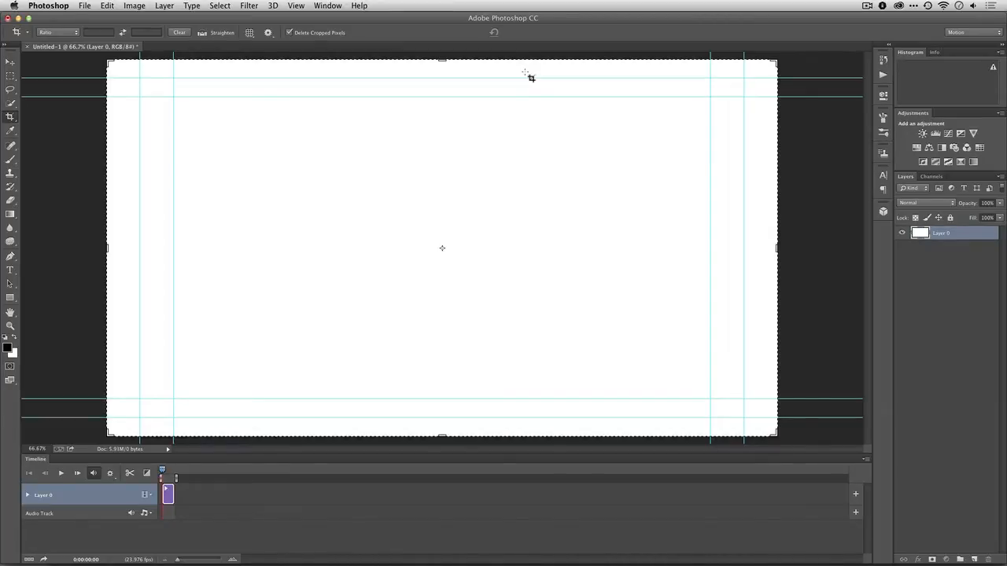
Create a Film & Video HDTV 1080p/29.97 document and change its timeline frame rate to 23.976 fps.
left_click(84, 5)
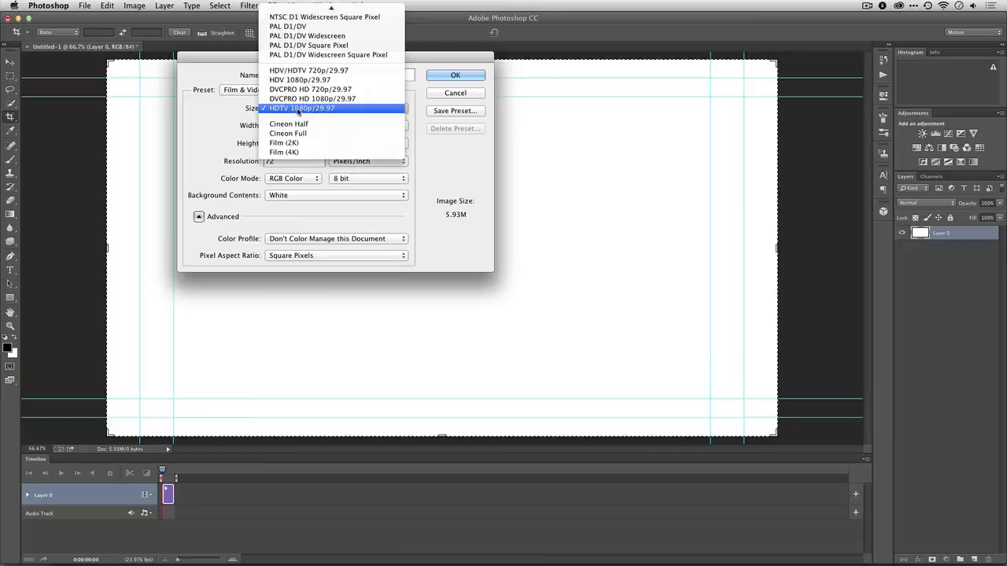
left_click(455, 75)
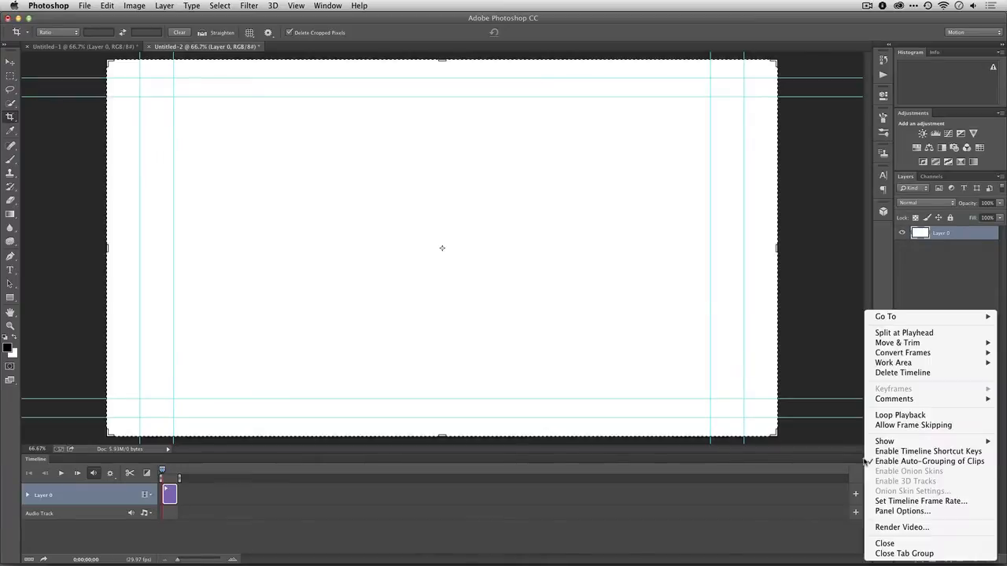
left_click(921, 501)
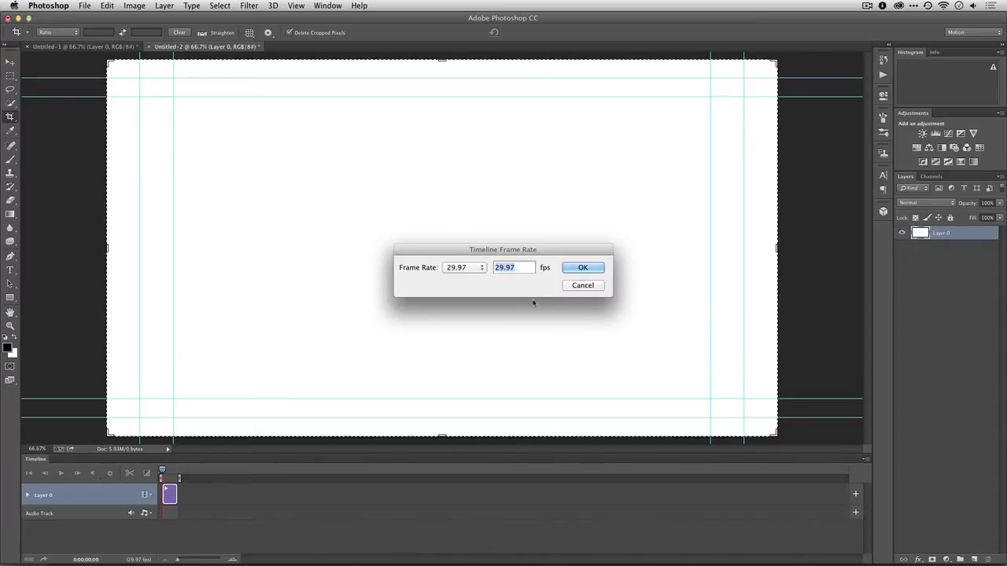
left_click(464, 268)
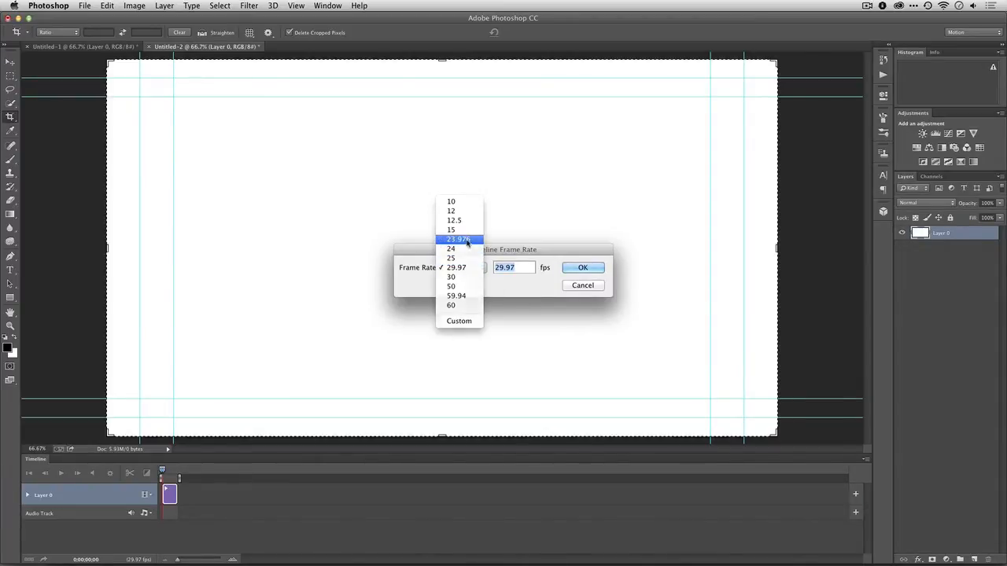
left_click(583, 268)
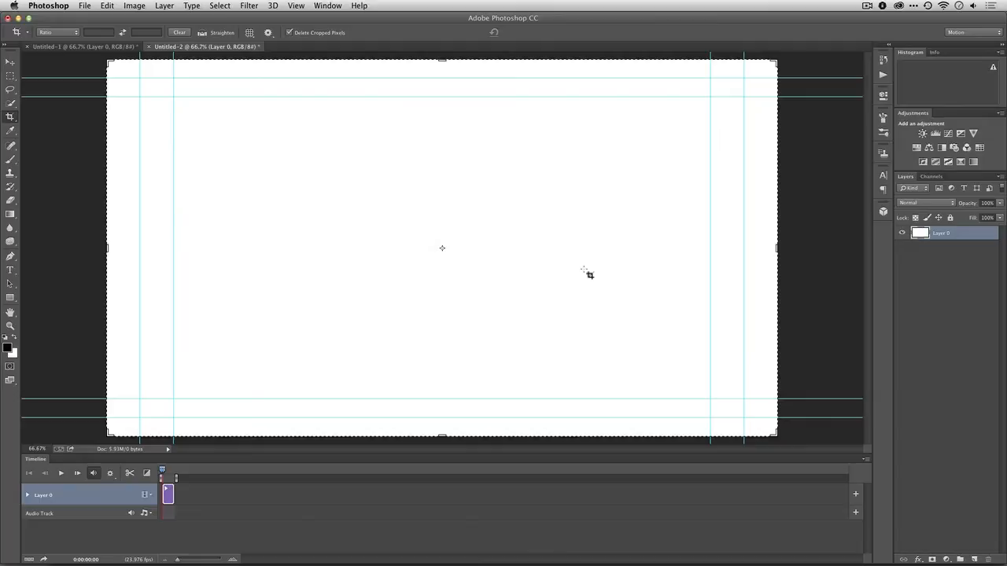
mouse_move(587, 320)
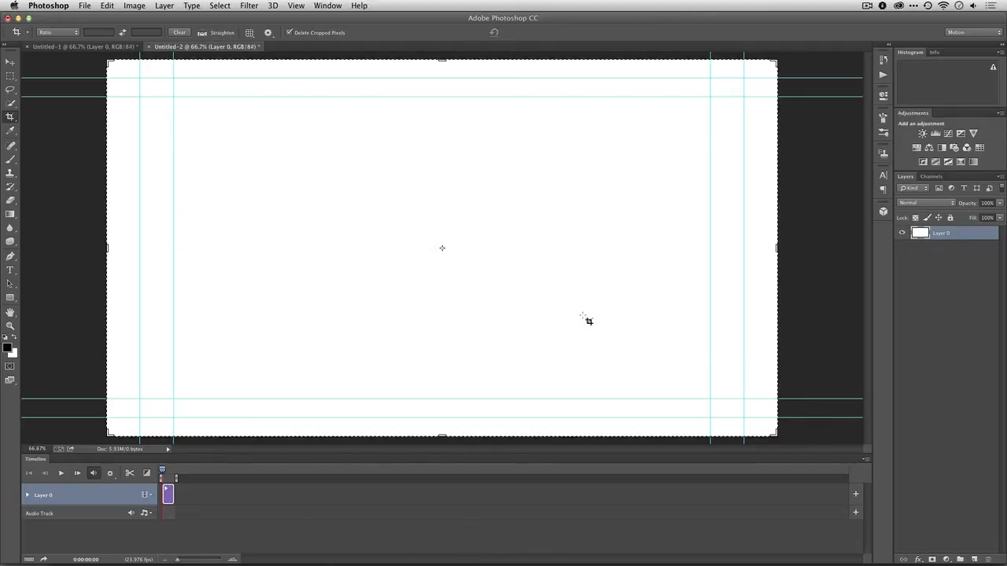
mouse_move(226, 455)
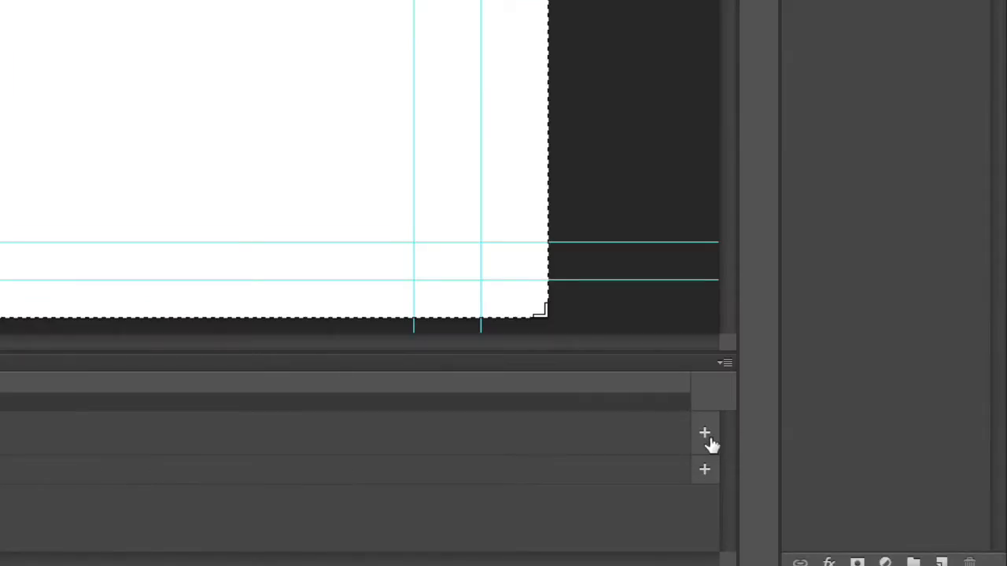
Import Tokyo_Night_001 through 008 from the Tokyo_Rough_Cut folder onto the video track.
left_click(705, 432)
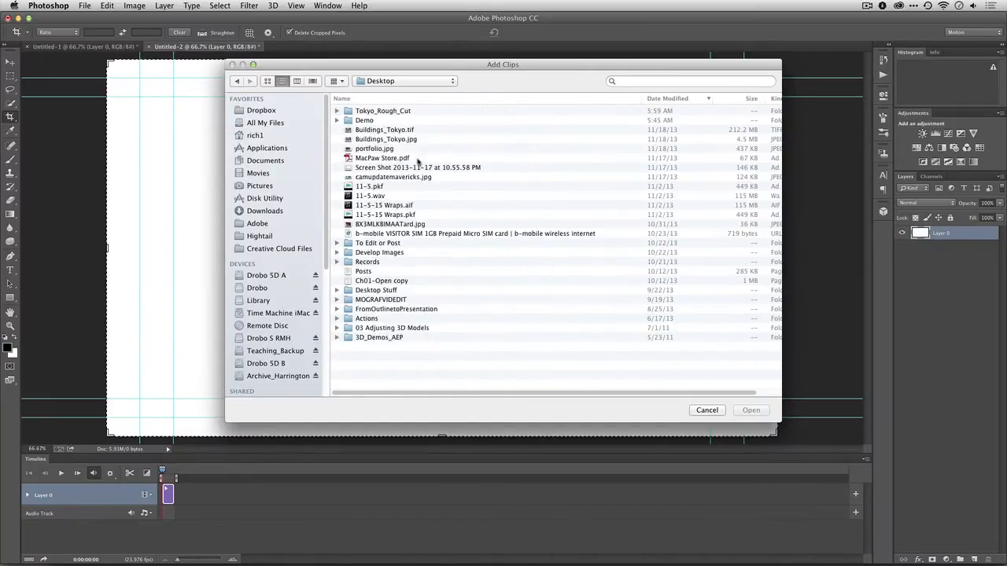
double_click(383, 110)
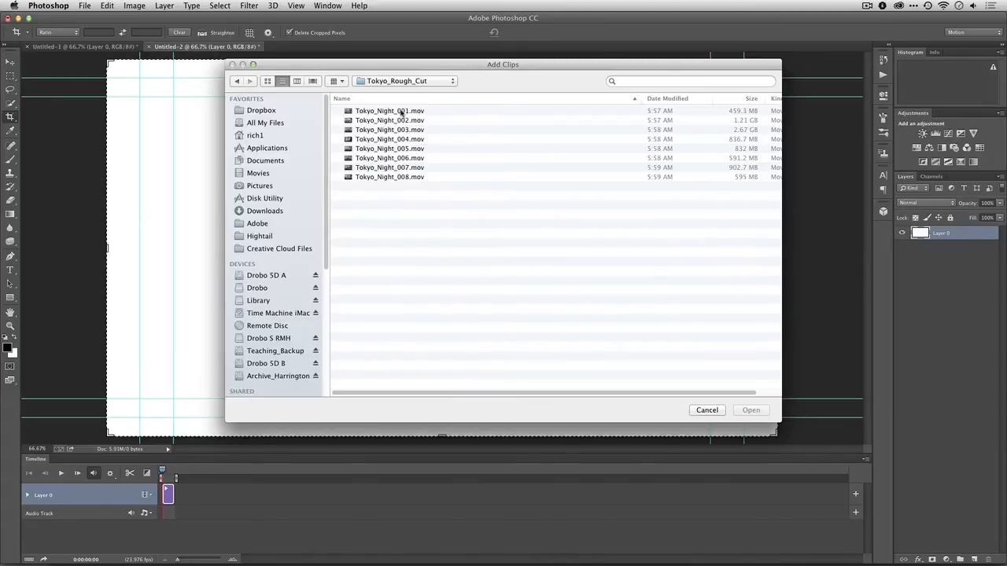
left_click(390, 111)
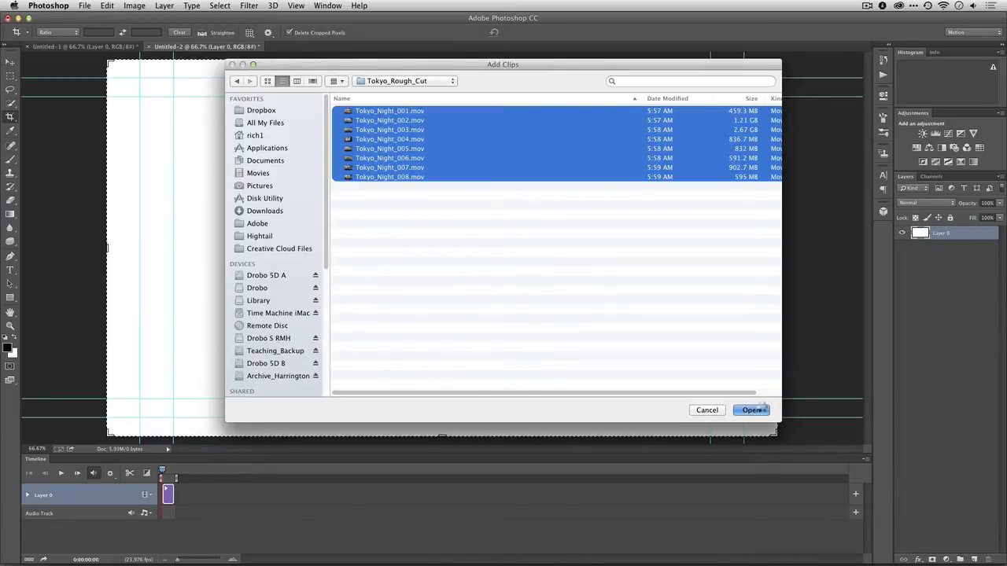
left_click(752, 410)
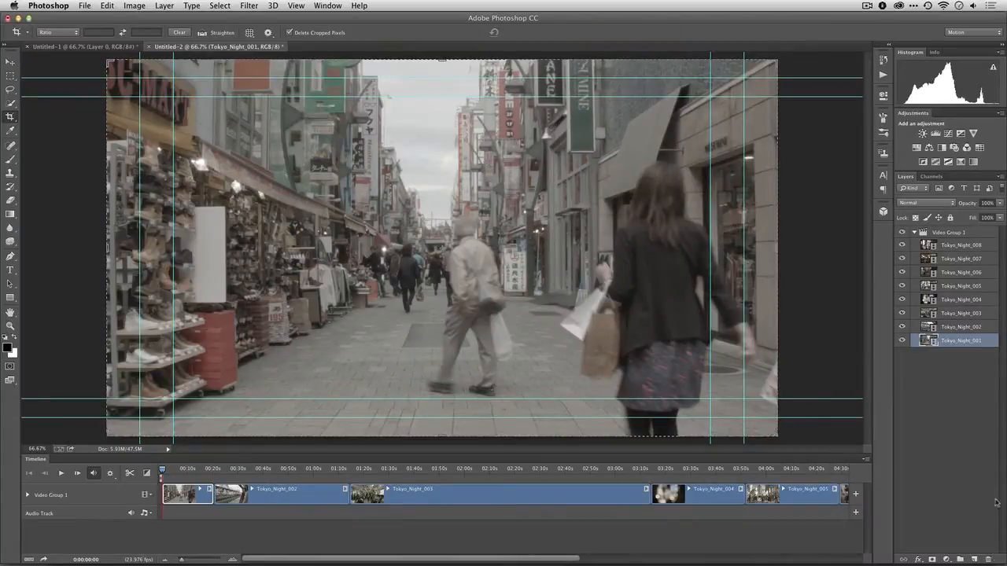
mouse_move(968, 423)
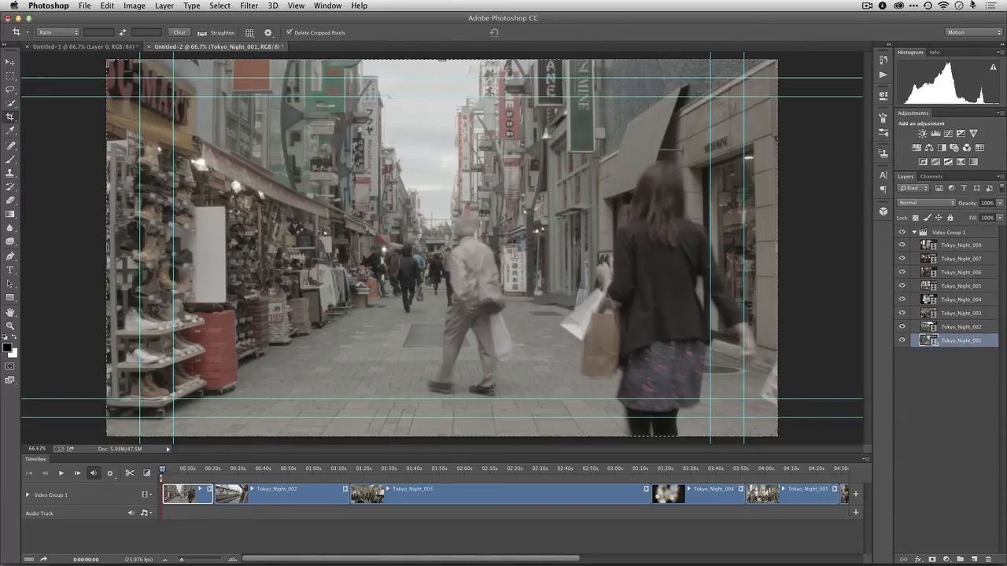
mouse_move(546, 252)
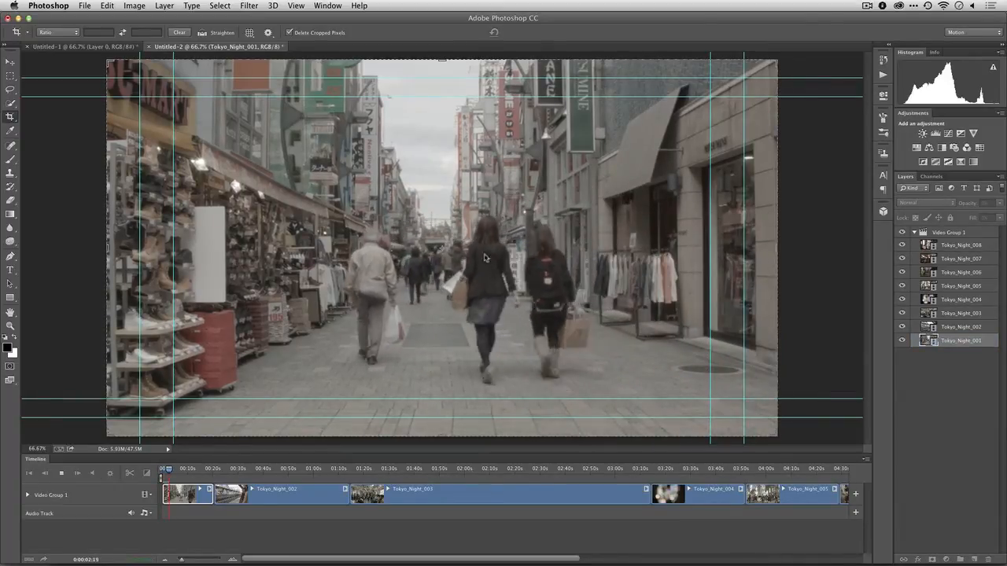
Scrub through the street, station and subway clips, then return the playhead to 00:00.
left_click(195, 468)
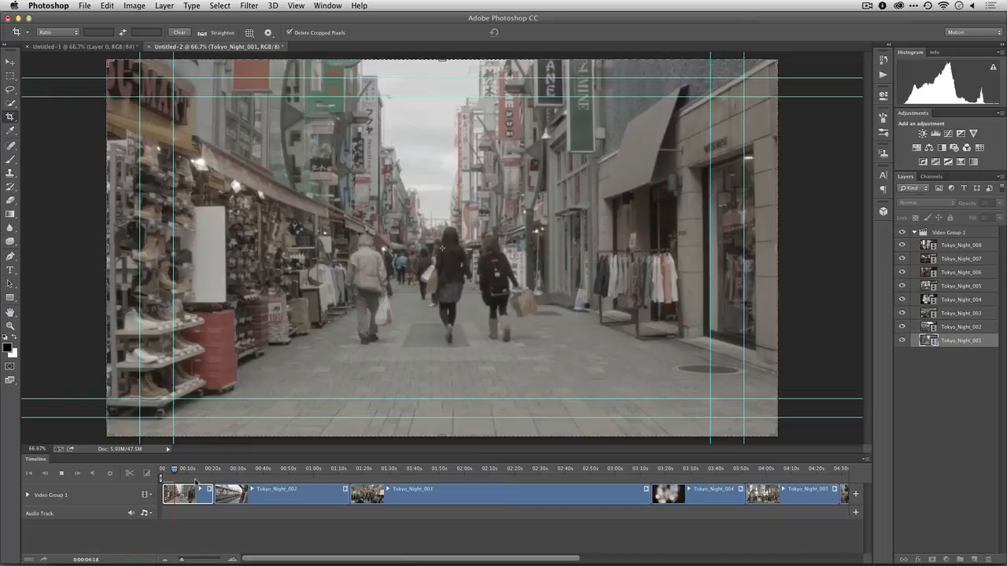
left_click(180, 469)
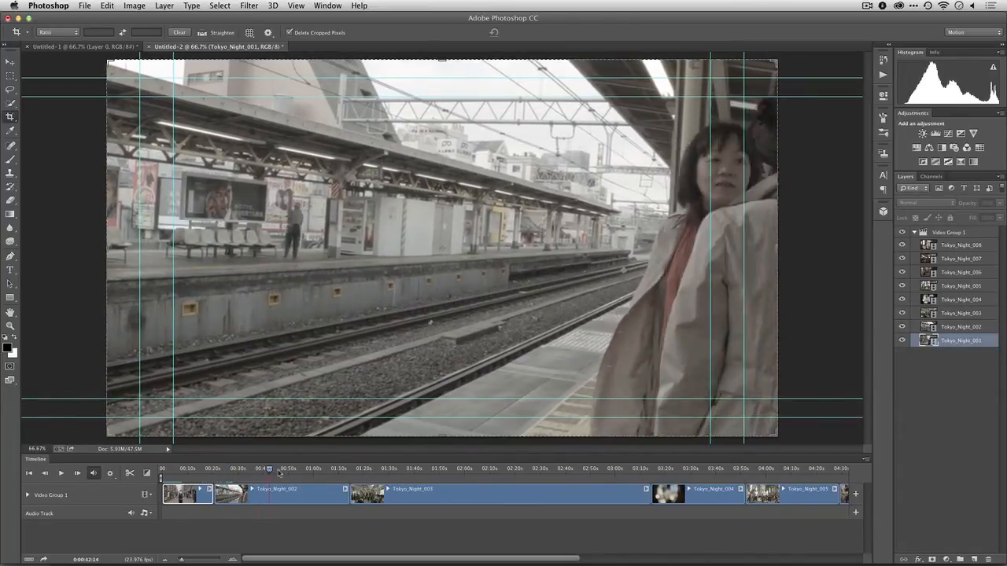
left_click(467, 468)
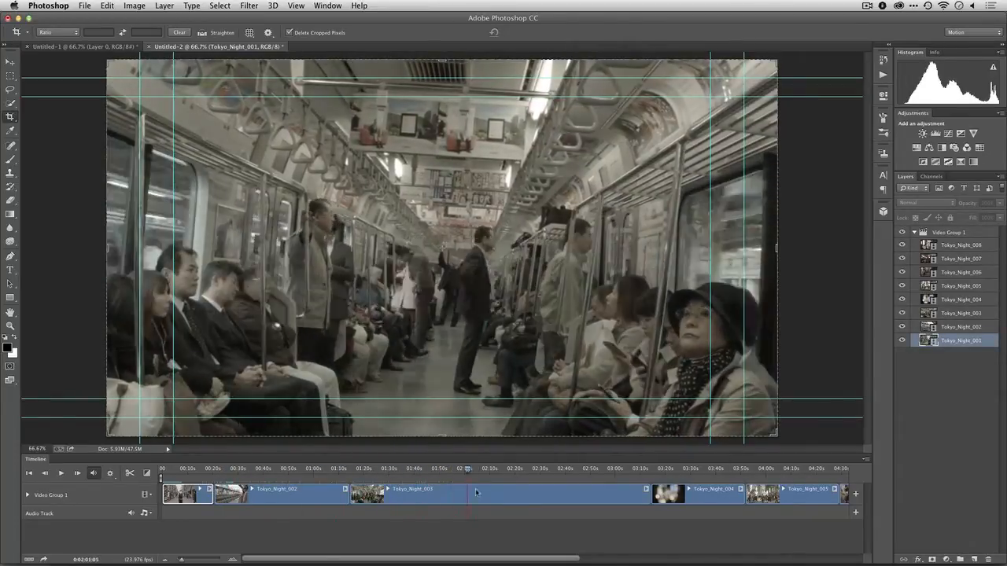
left_click(582, 469)
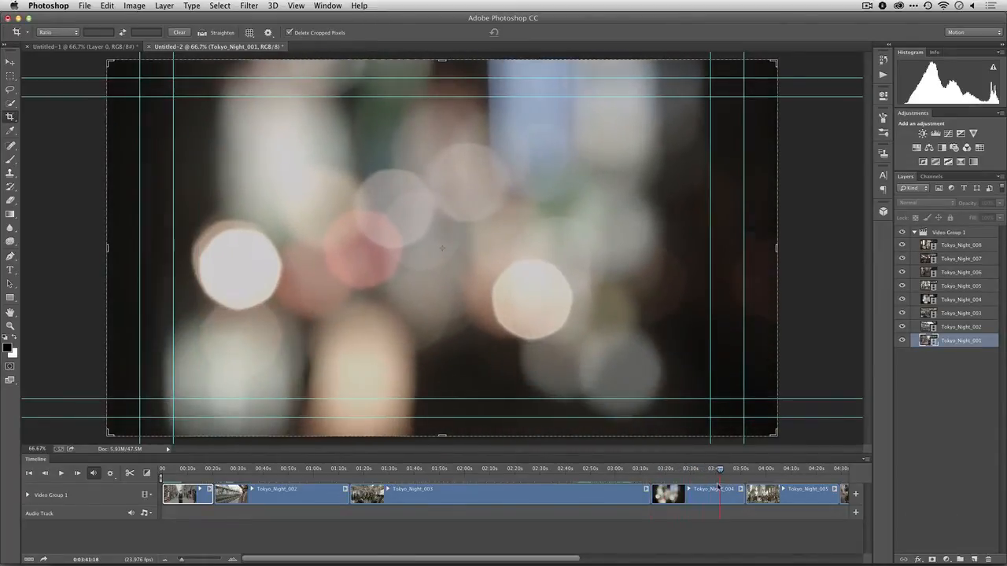
left_click(770, 468)
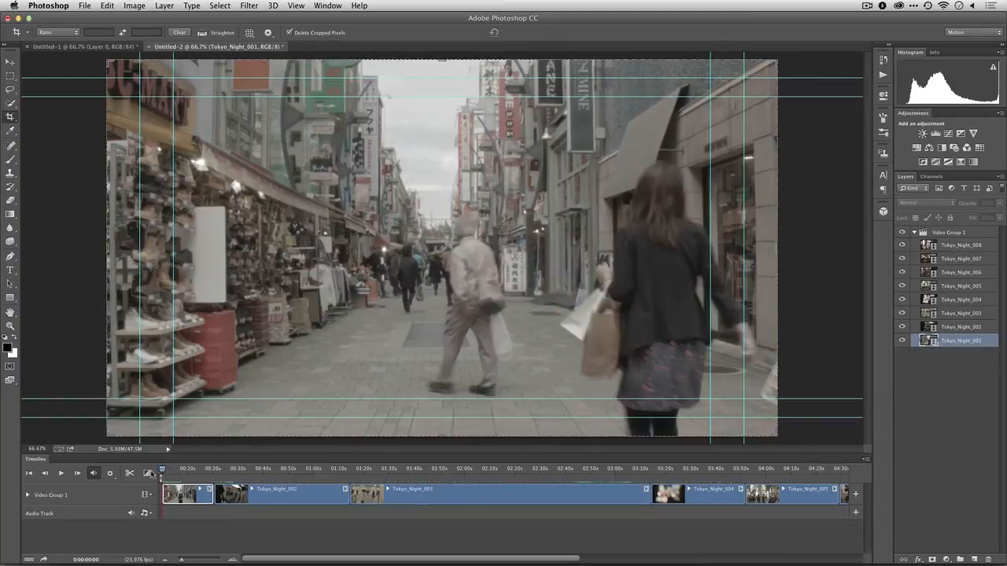
Trim Tokyo_Night_001 to a short sliver so the later clips ripple forward.
left_click(61, 473)
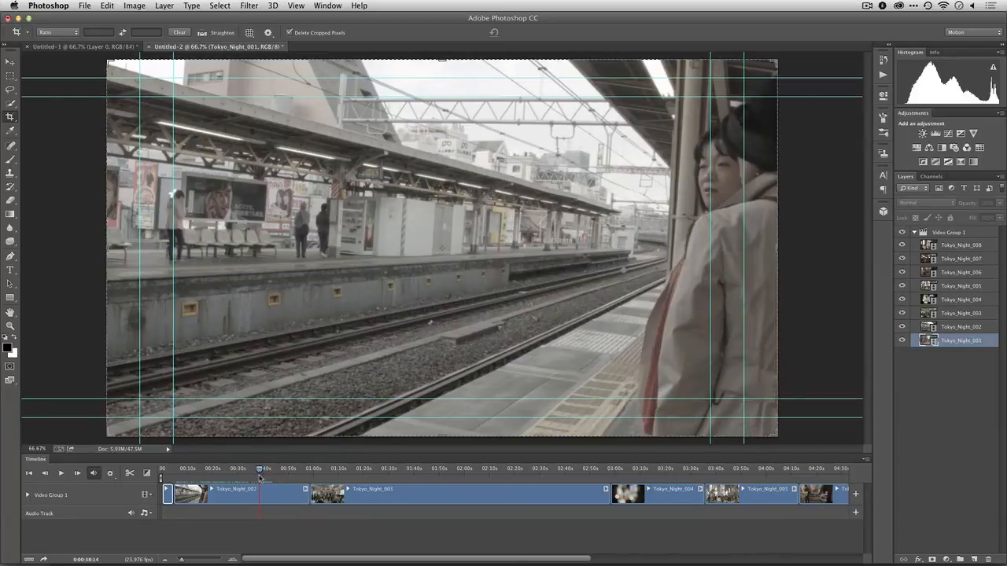
Split Tokyo_Night_002 at the playhead and shorten its first piece.
left_click(240, 468)
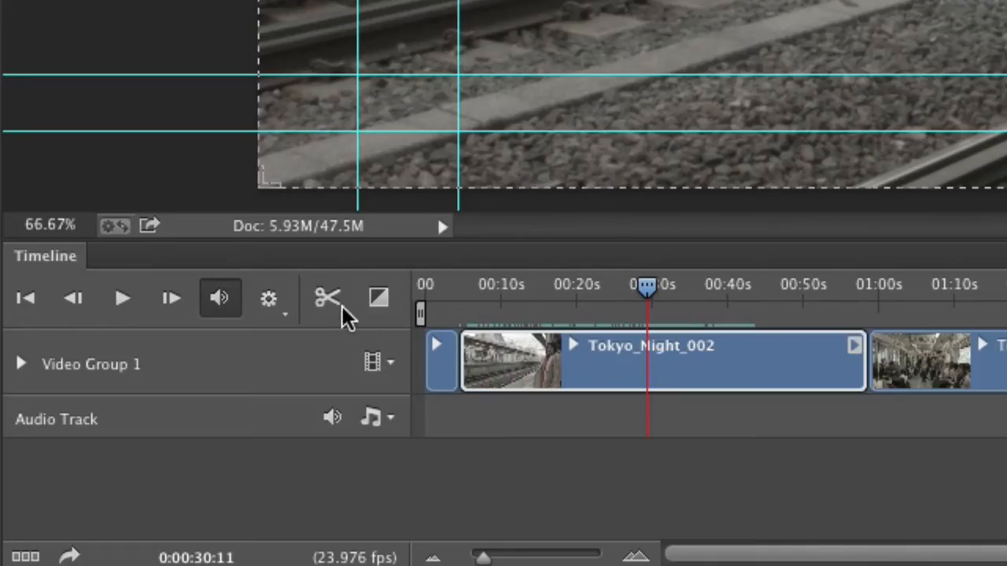
mouse_move(329, 297)
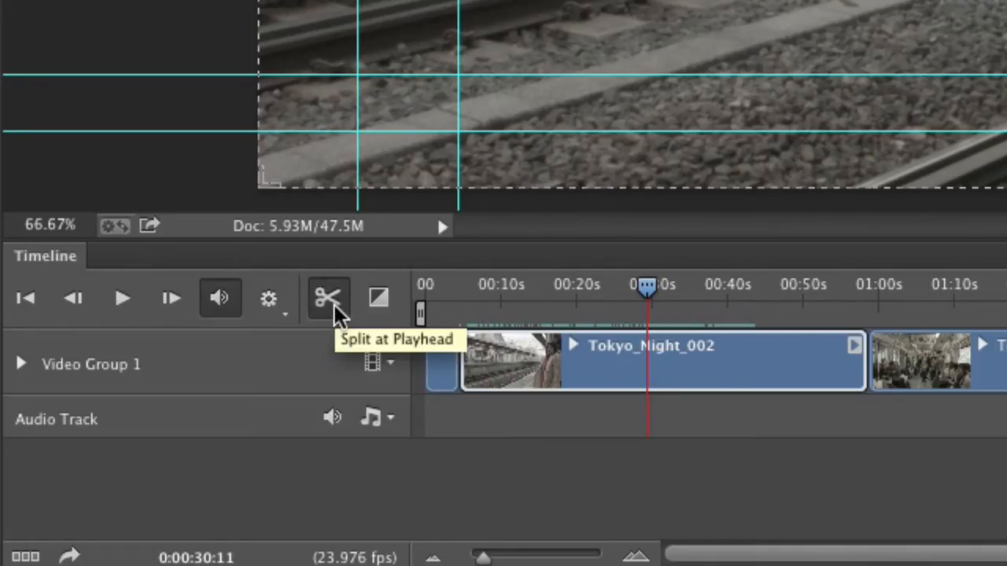
left_click(328, 297)
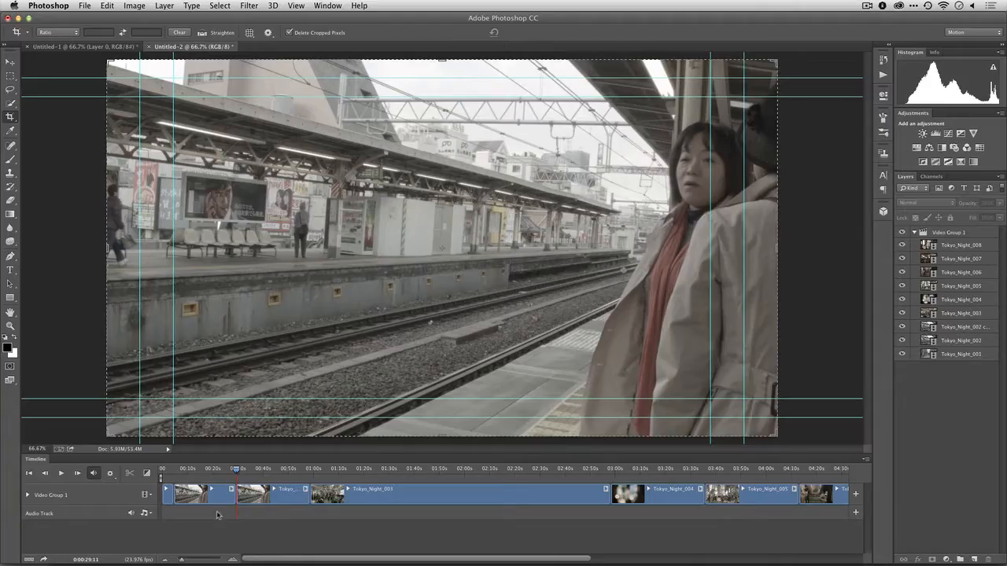
left_click(205, 494)
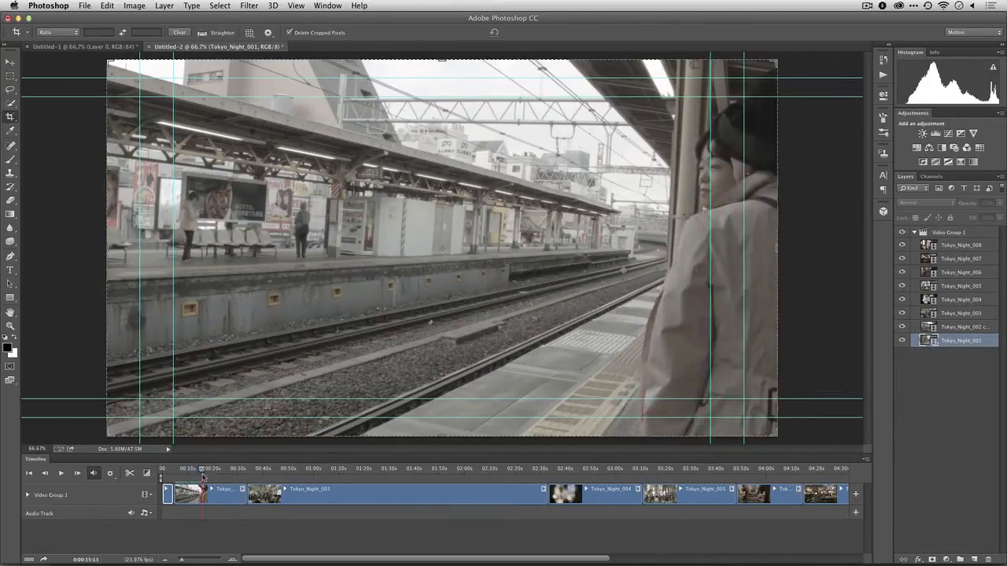
Scrub to the passing-train footage and trim Tokyo_Night_003 much shorter.
left_click_drag(203, 479, 216, 478)
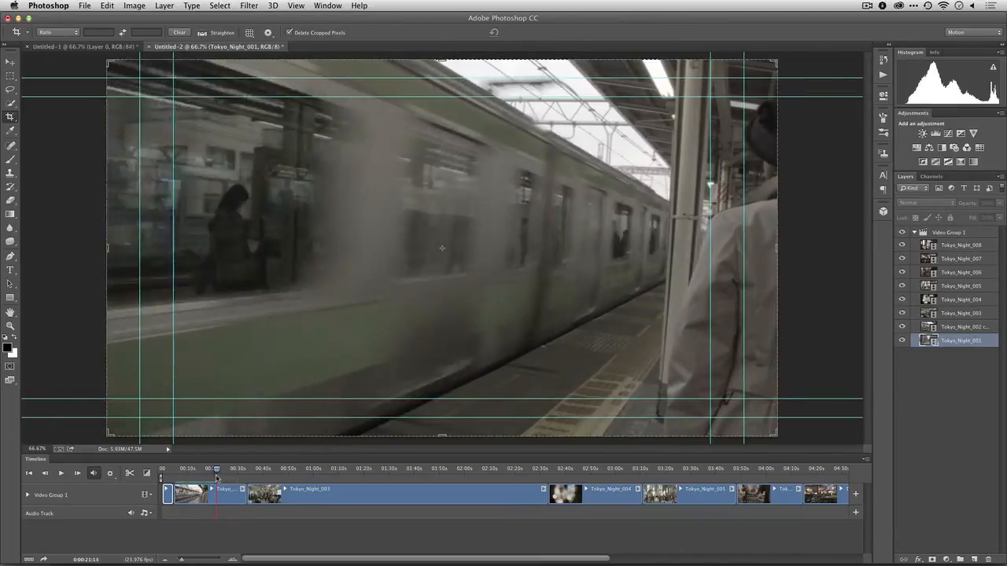
left_click_drag(216, 469, 229, 469)
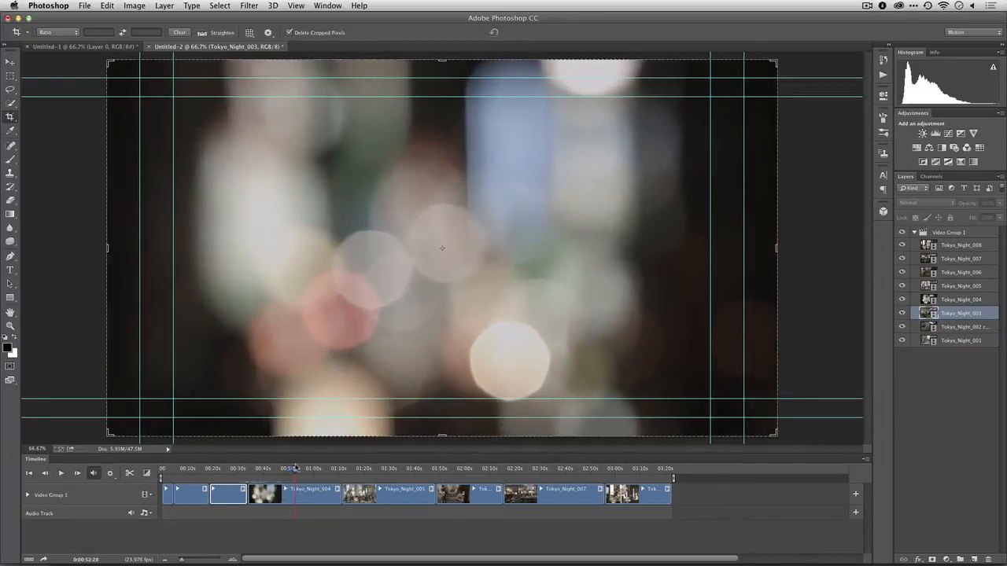
Split Tokyo_Night_004 at a cut point in the bokeh shot and trim one piece shorter.
left_click_drag(295, 468, 323, 468)
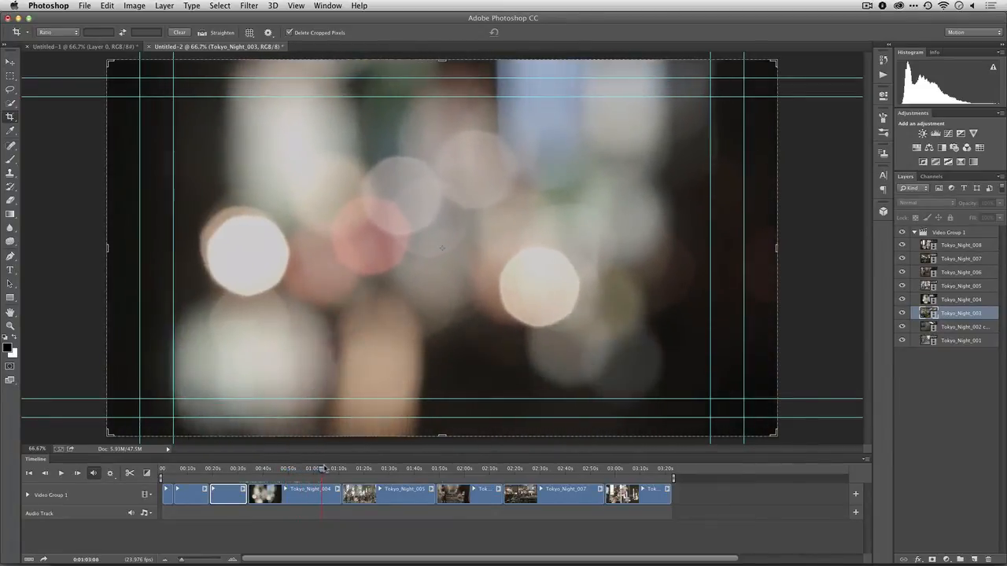
left_click(312, 468)
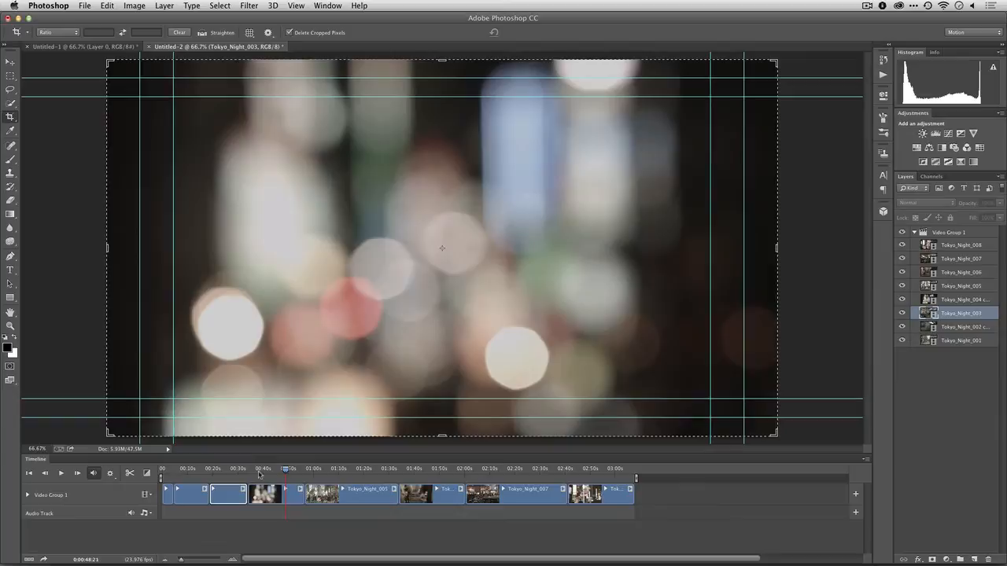
left_click(284, 468)
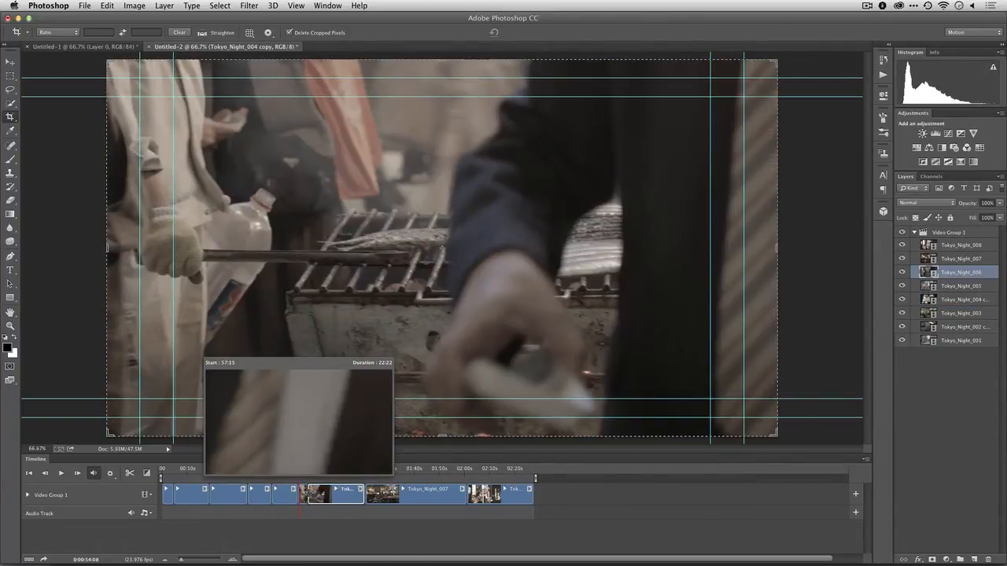
left_click_drag(309, 486, 300, 487)
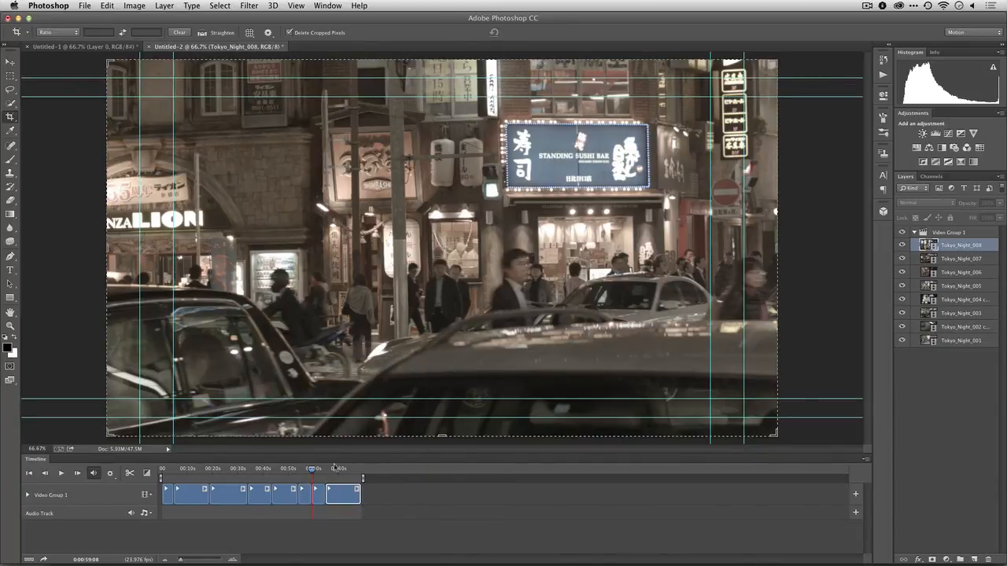
Delete Tokyo_Night_008, preview the grilling clip, and rewind to the first frame.
left_click(309, 469)
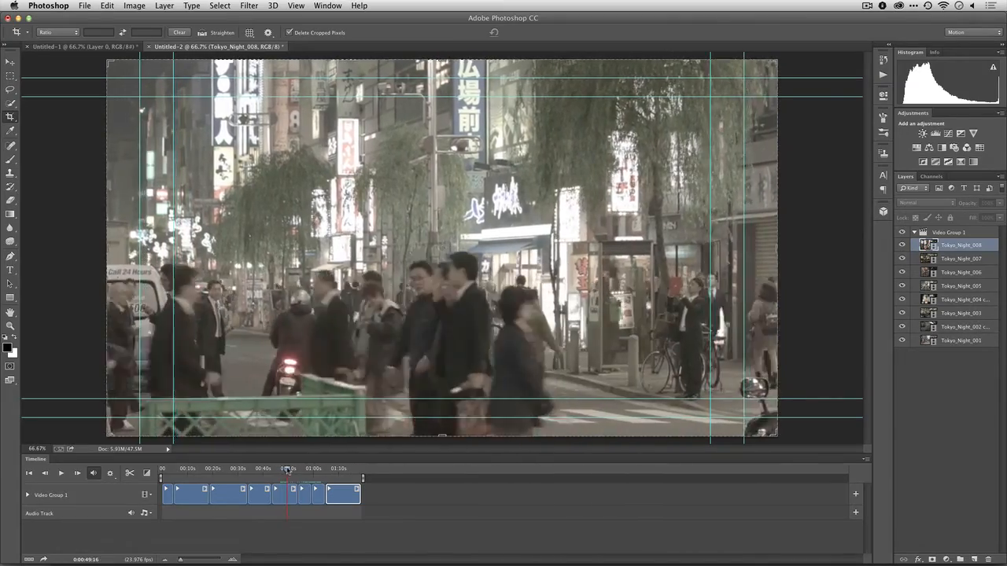
left_click(307, 469)
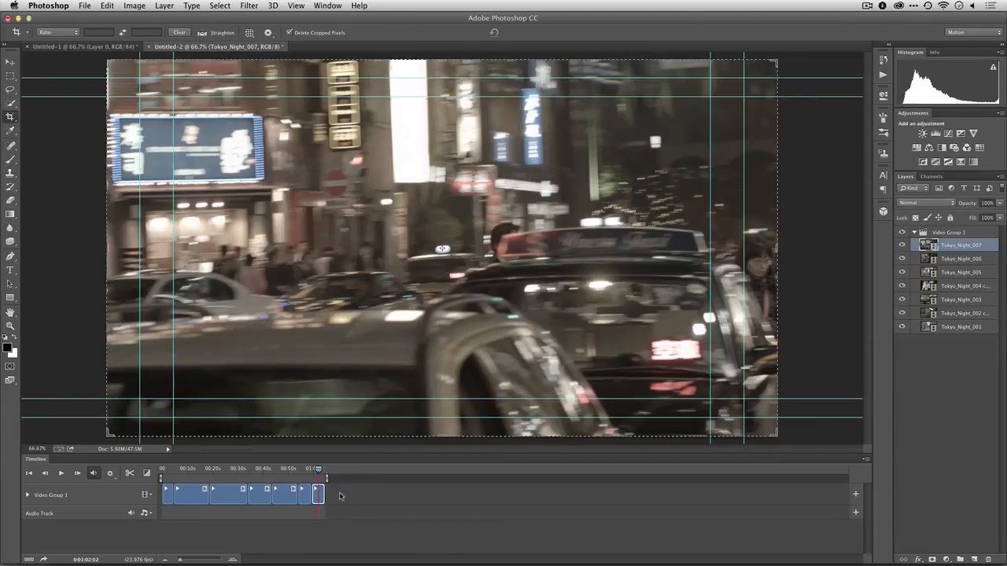
left_click(310, 468)
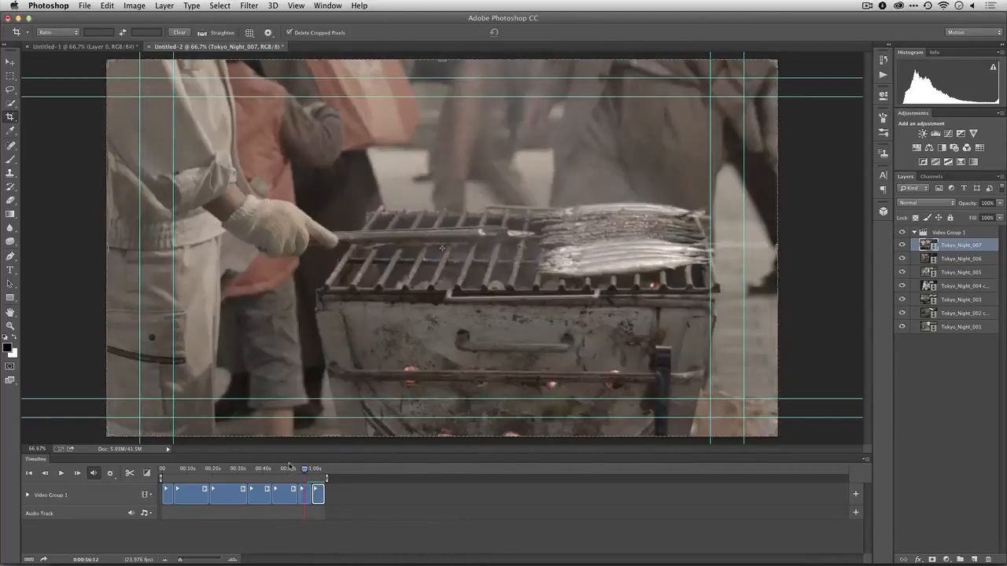
left_click(181, 469)
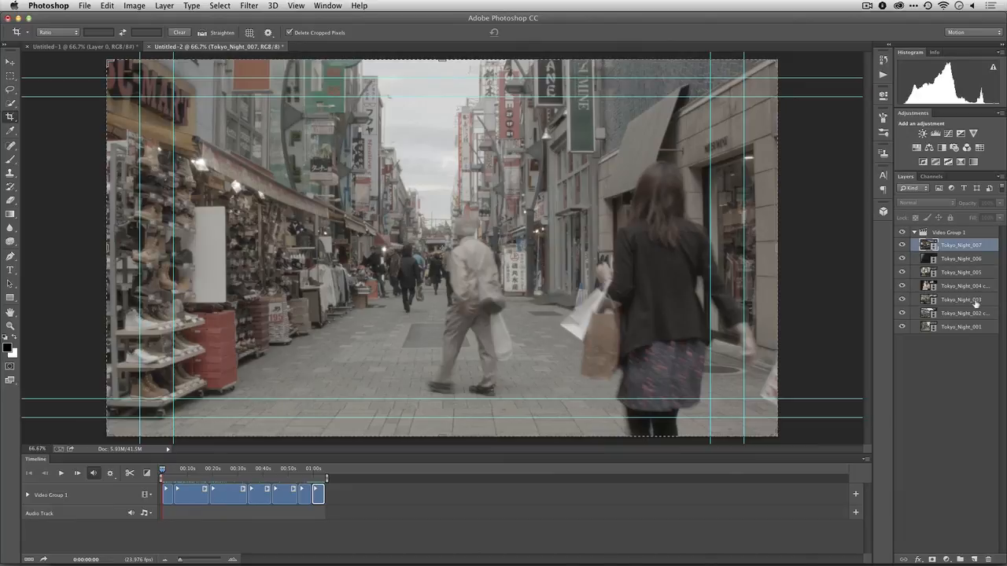
mouse_move(539, 261)
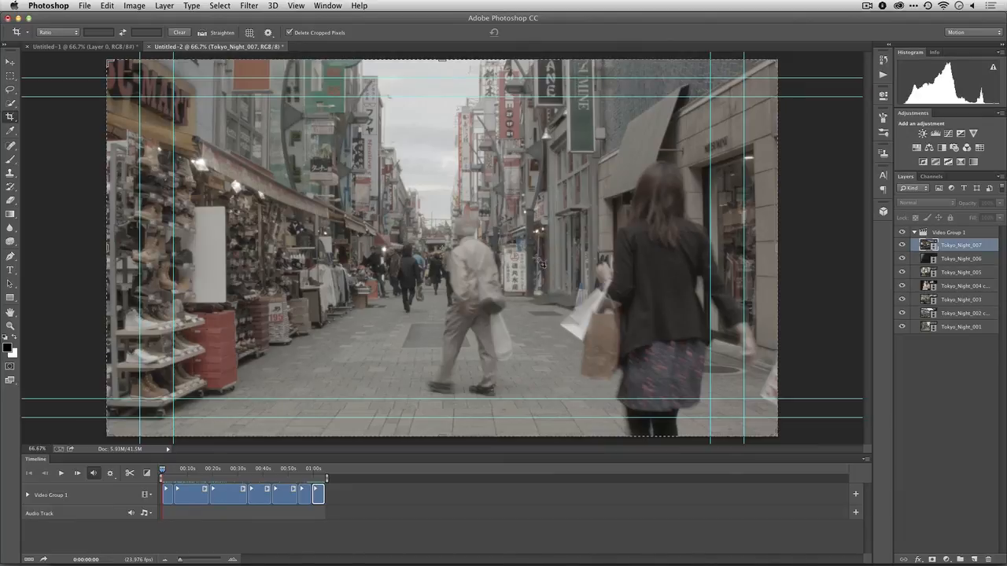